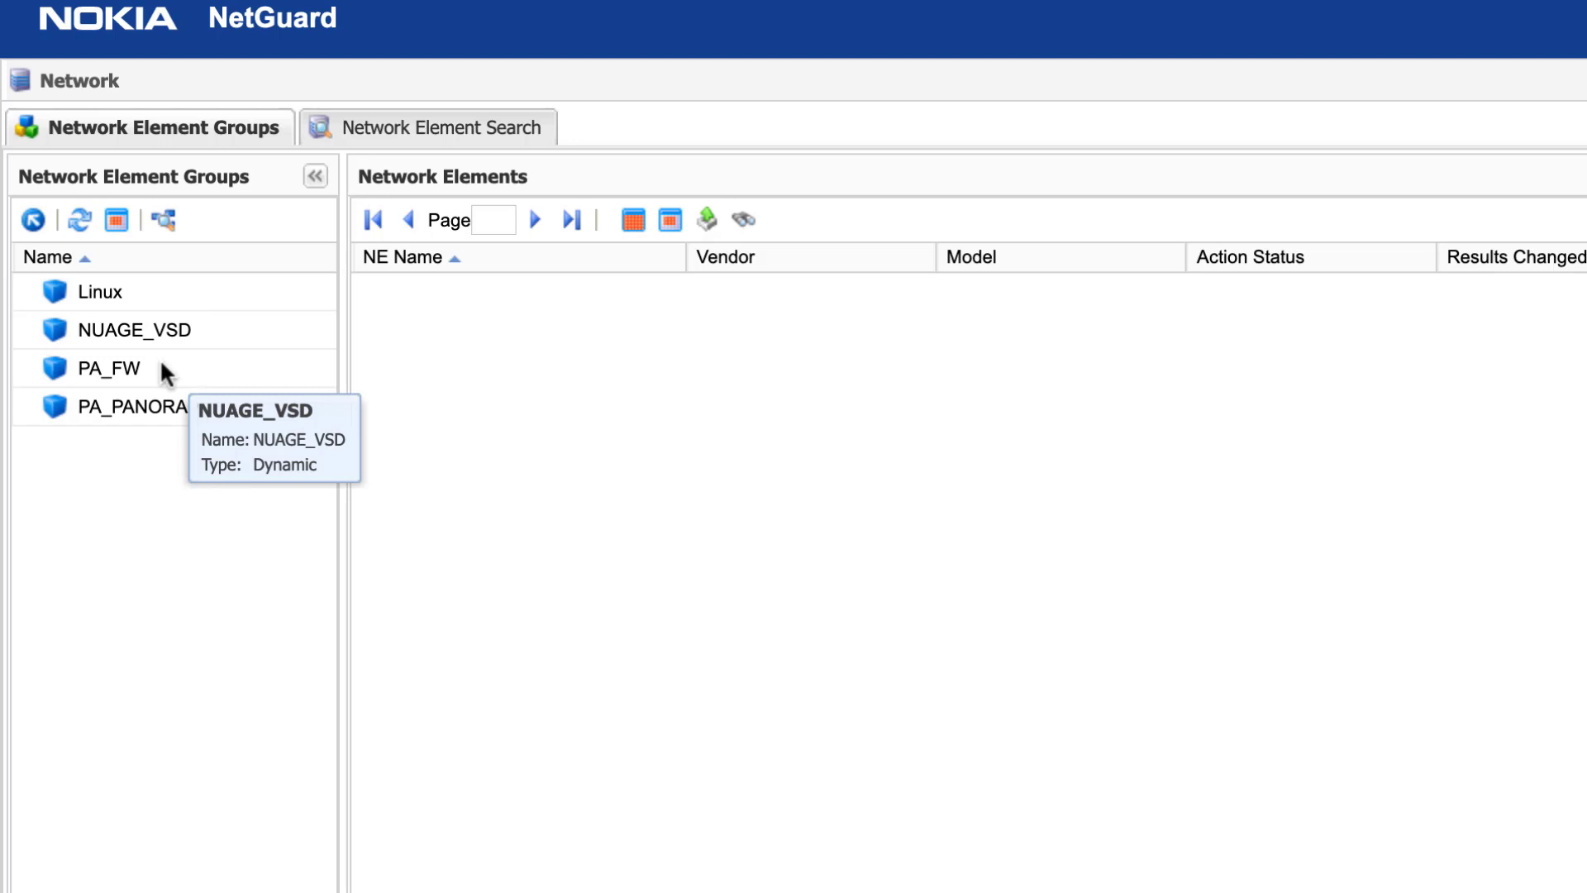
# Run an immediate retrieval and audit of PA FW using its assigned gold standards
pyautogui.click(109, 368)
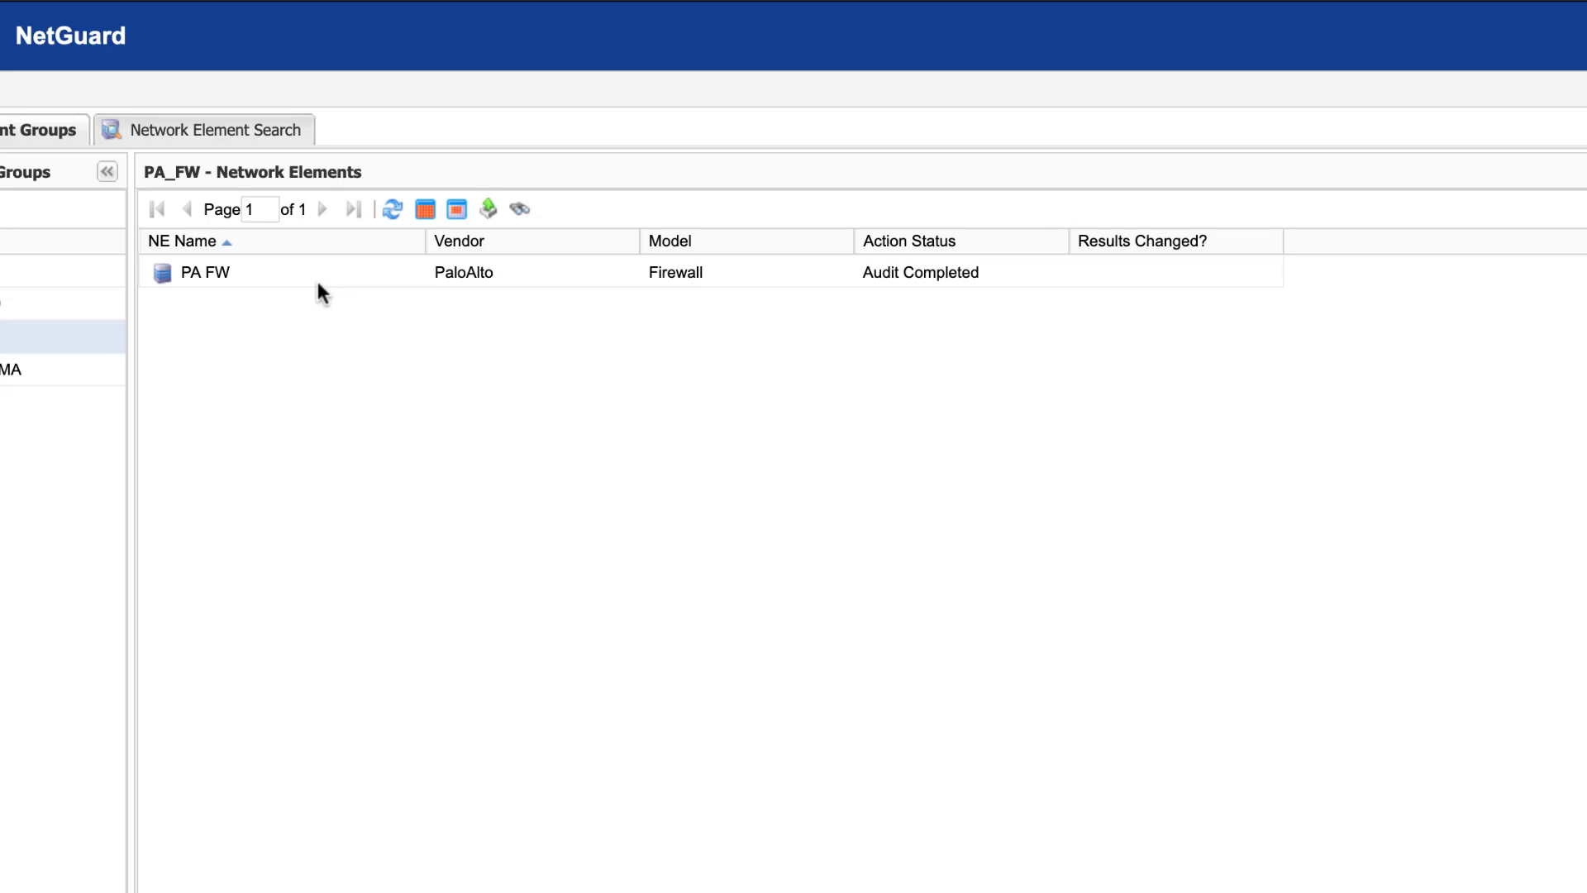
pyautogui.rightClick(206, 271)
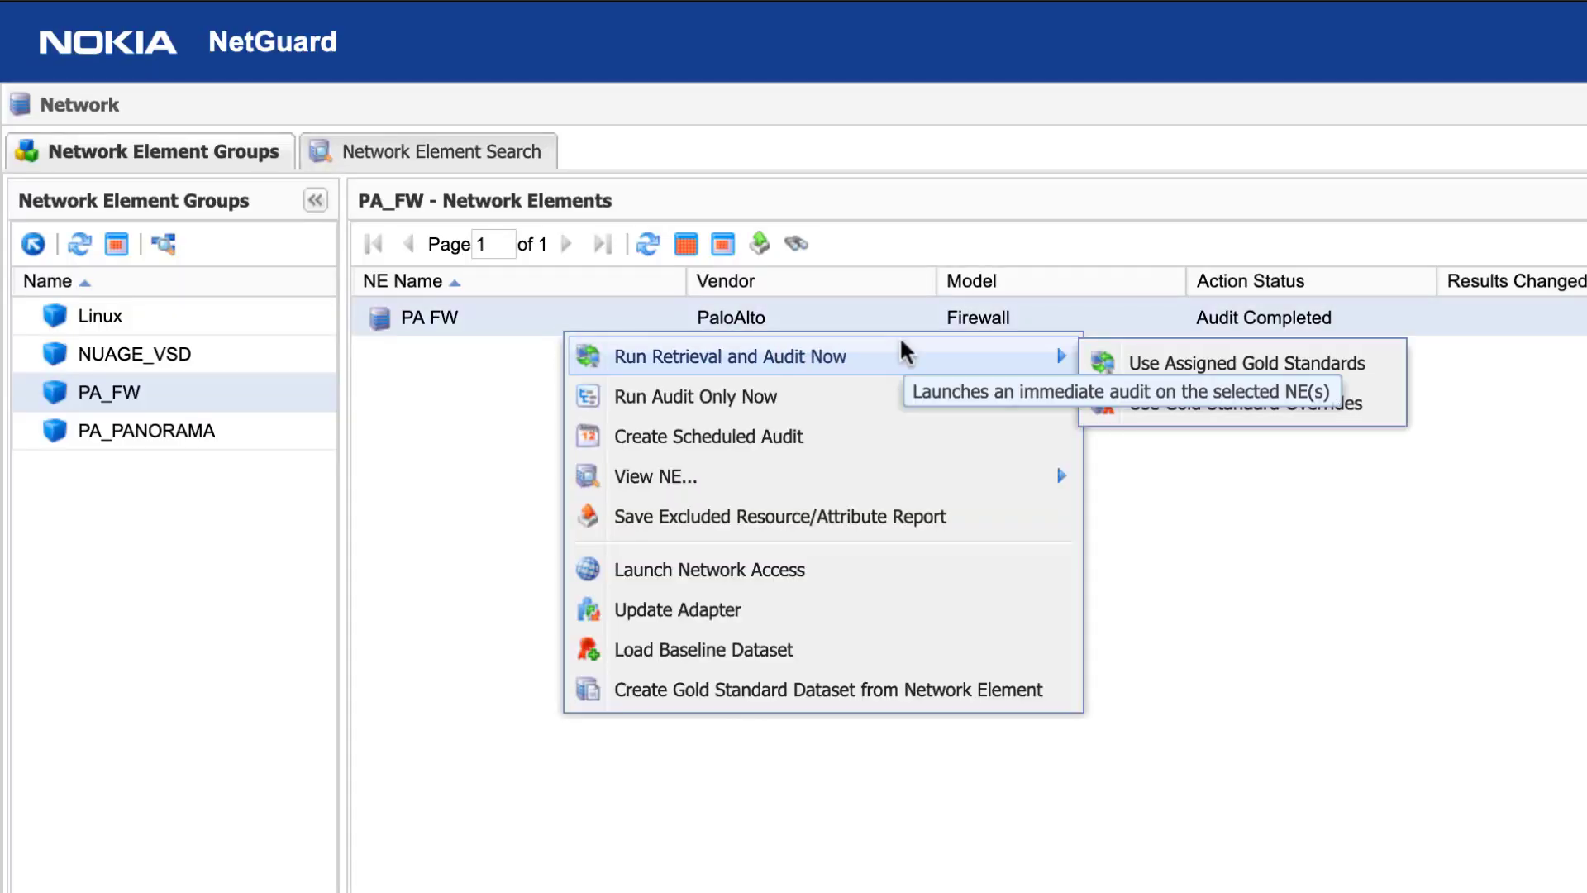
pyautogui.moveTo(1098, 362)
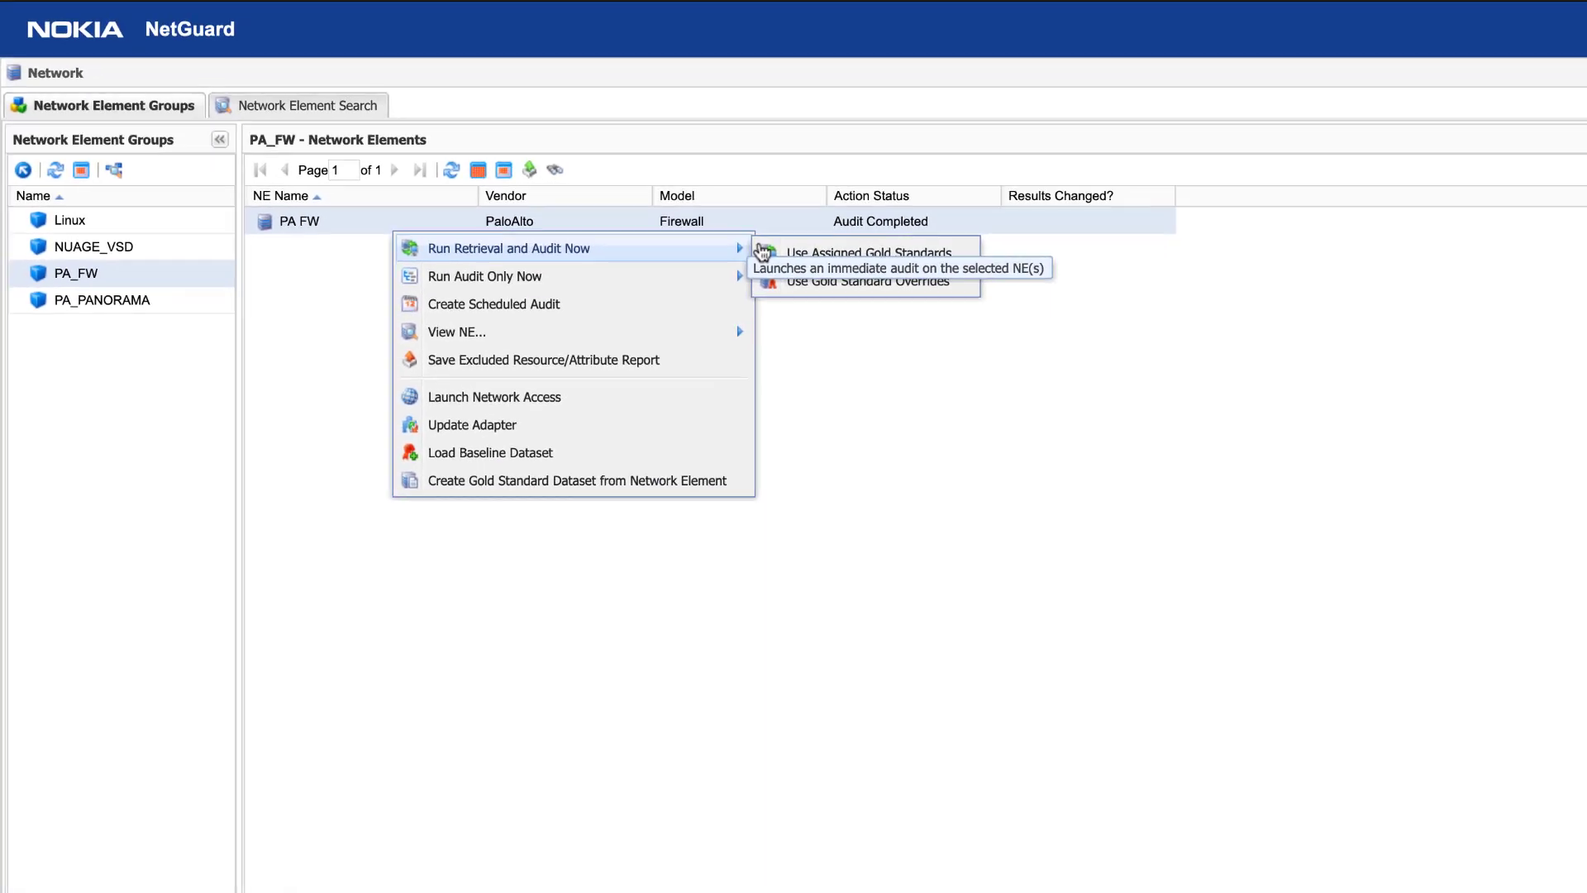
pyautogui.click(867, 252)
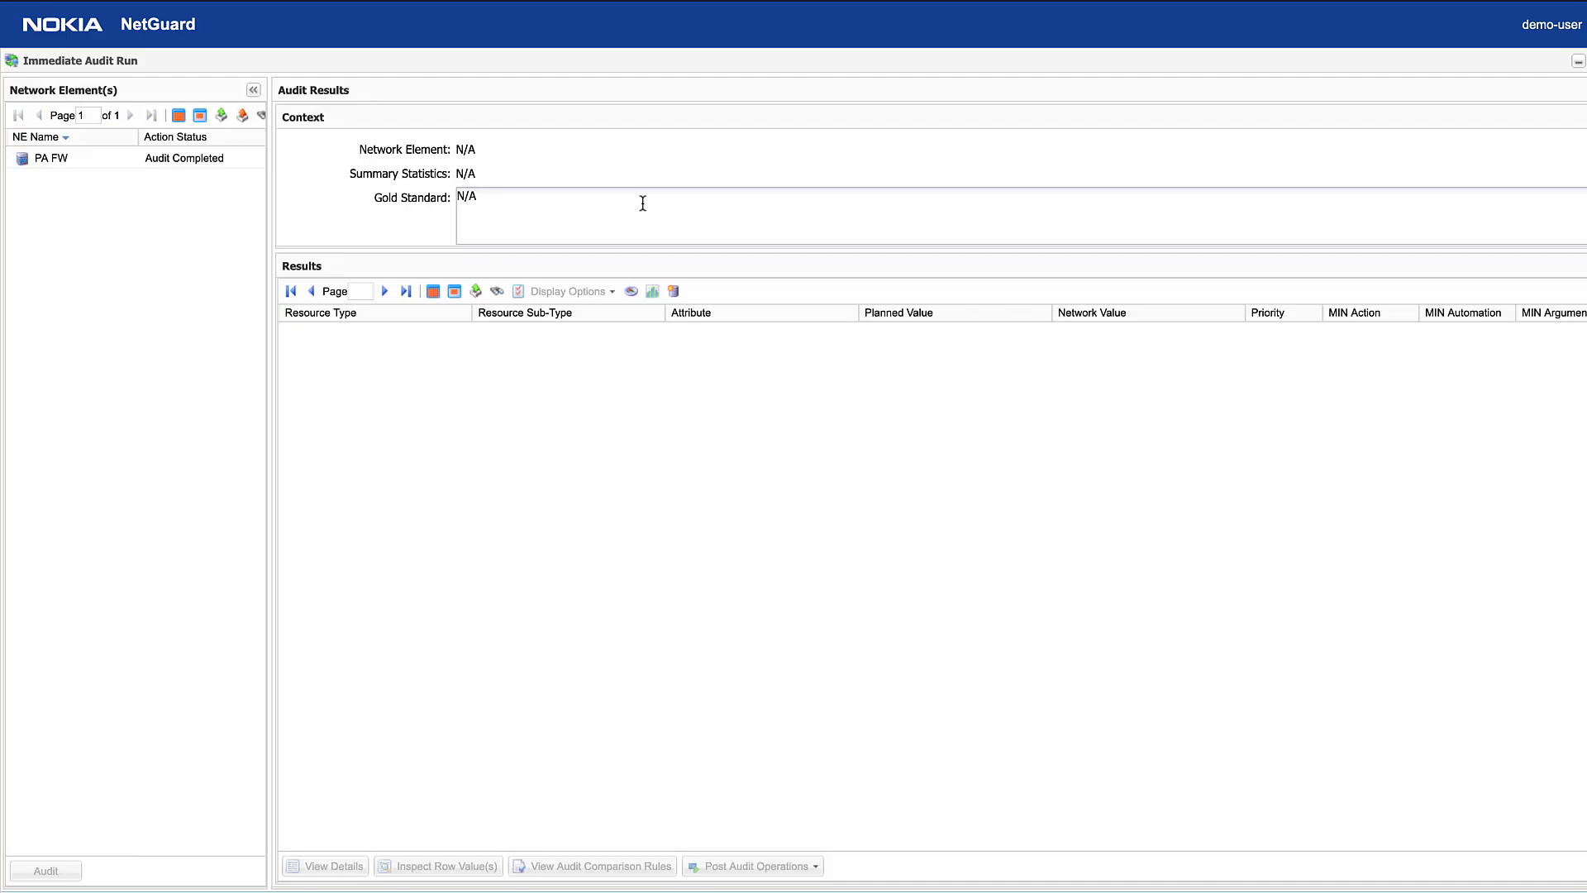
# View PA FW's zero-discrepancy audit results, then open the firewall's Device setup
pyautogui.click(50, 157)
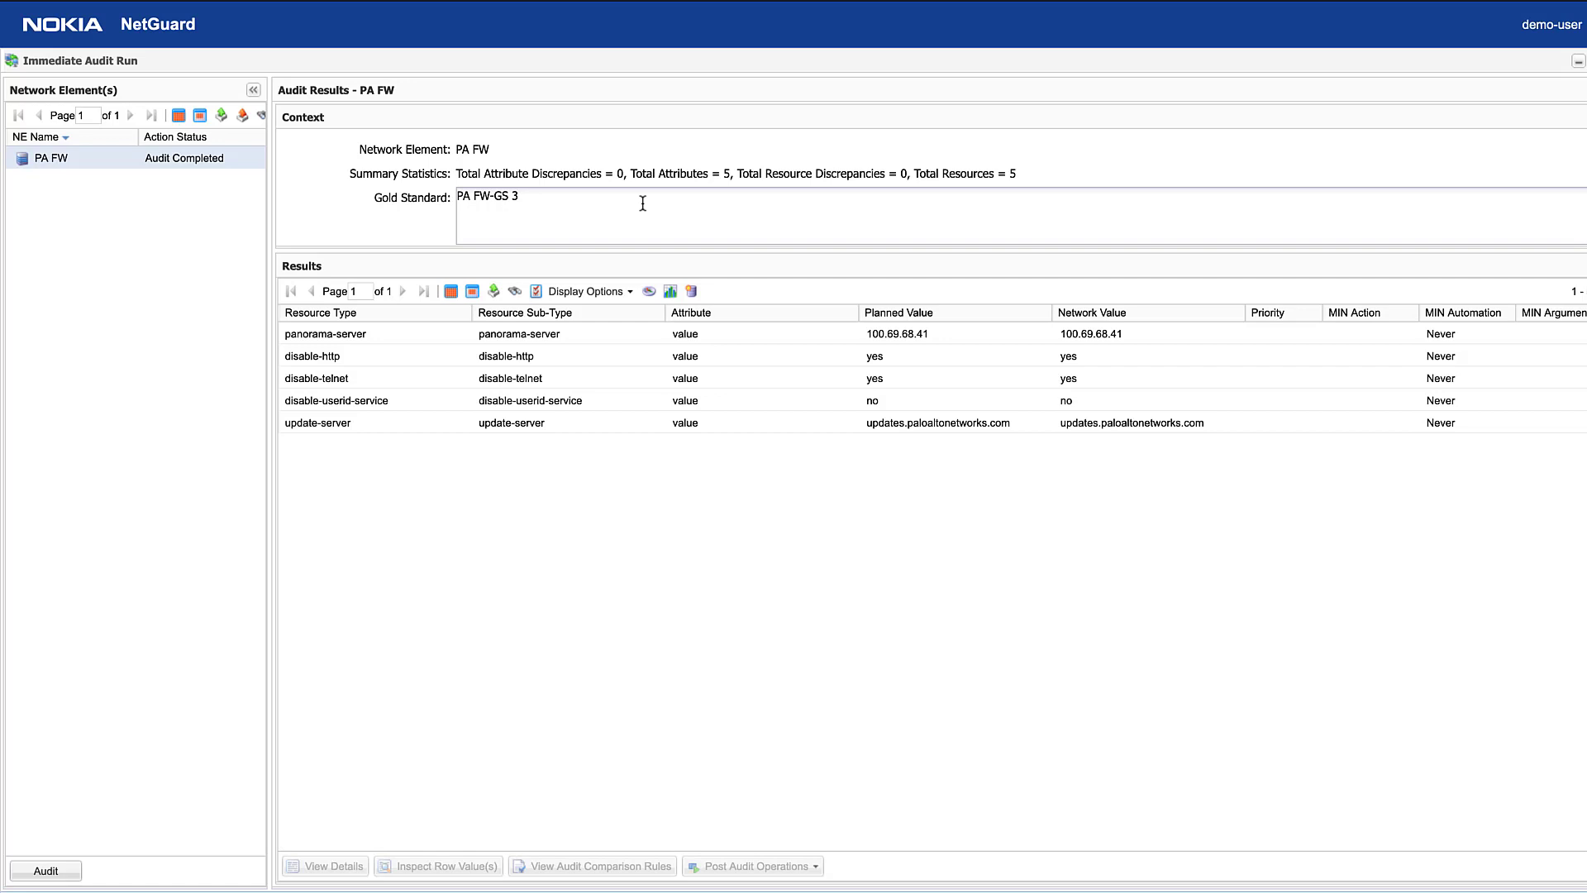
pyautogui.moveTo(975, 456)
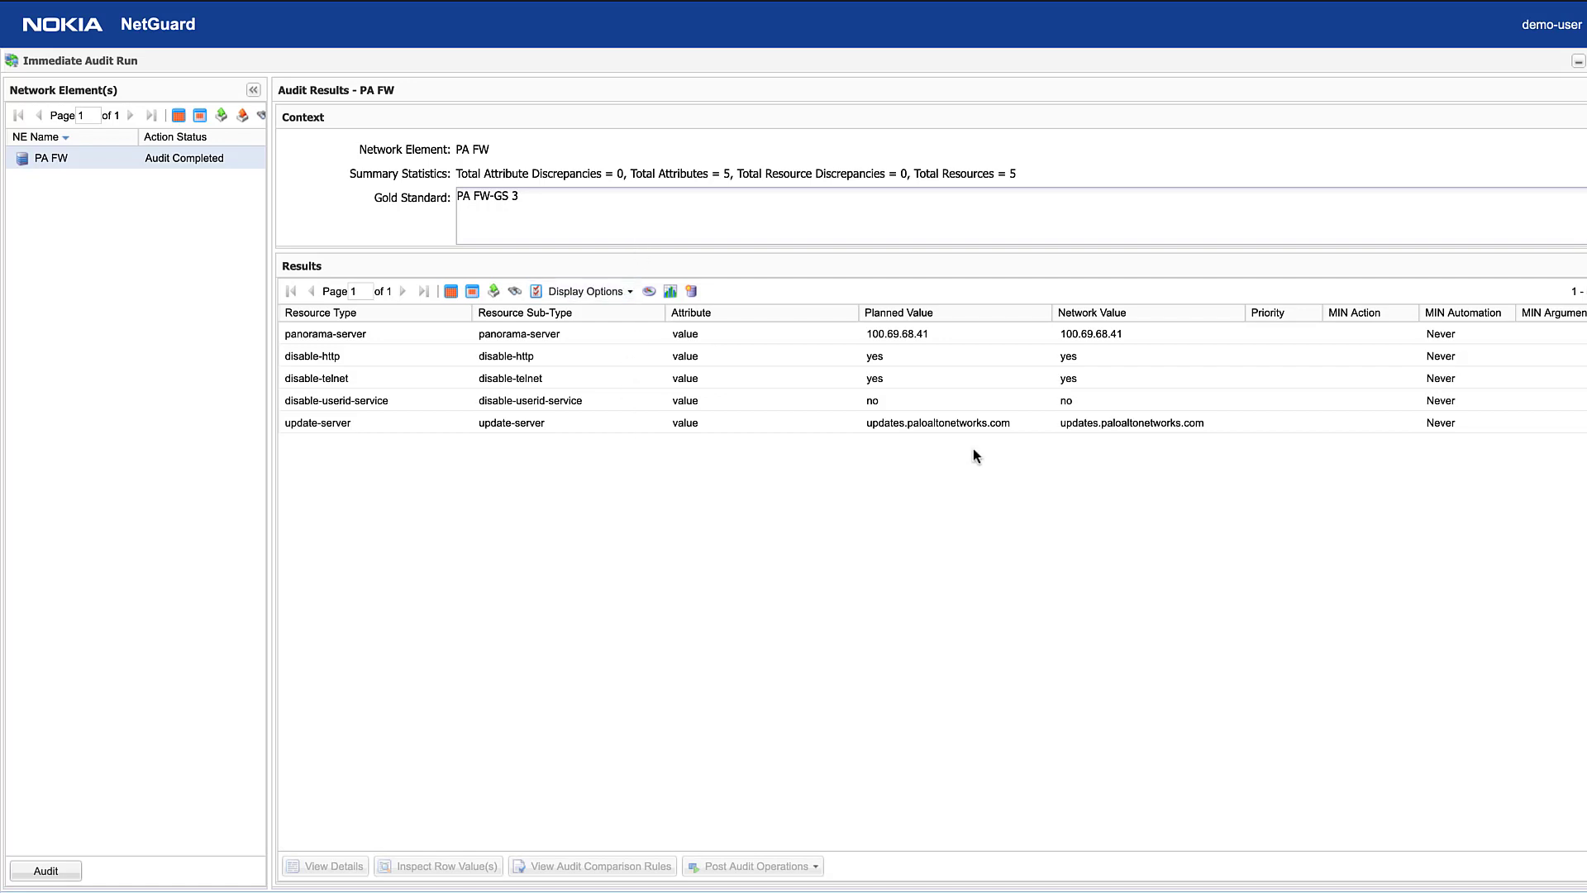
pyautogui.moveTo(1111, 448)
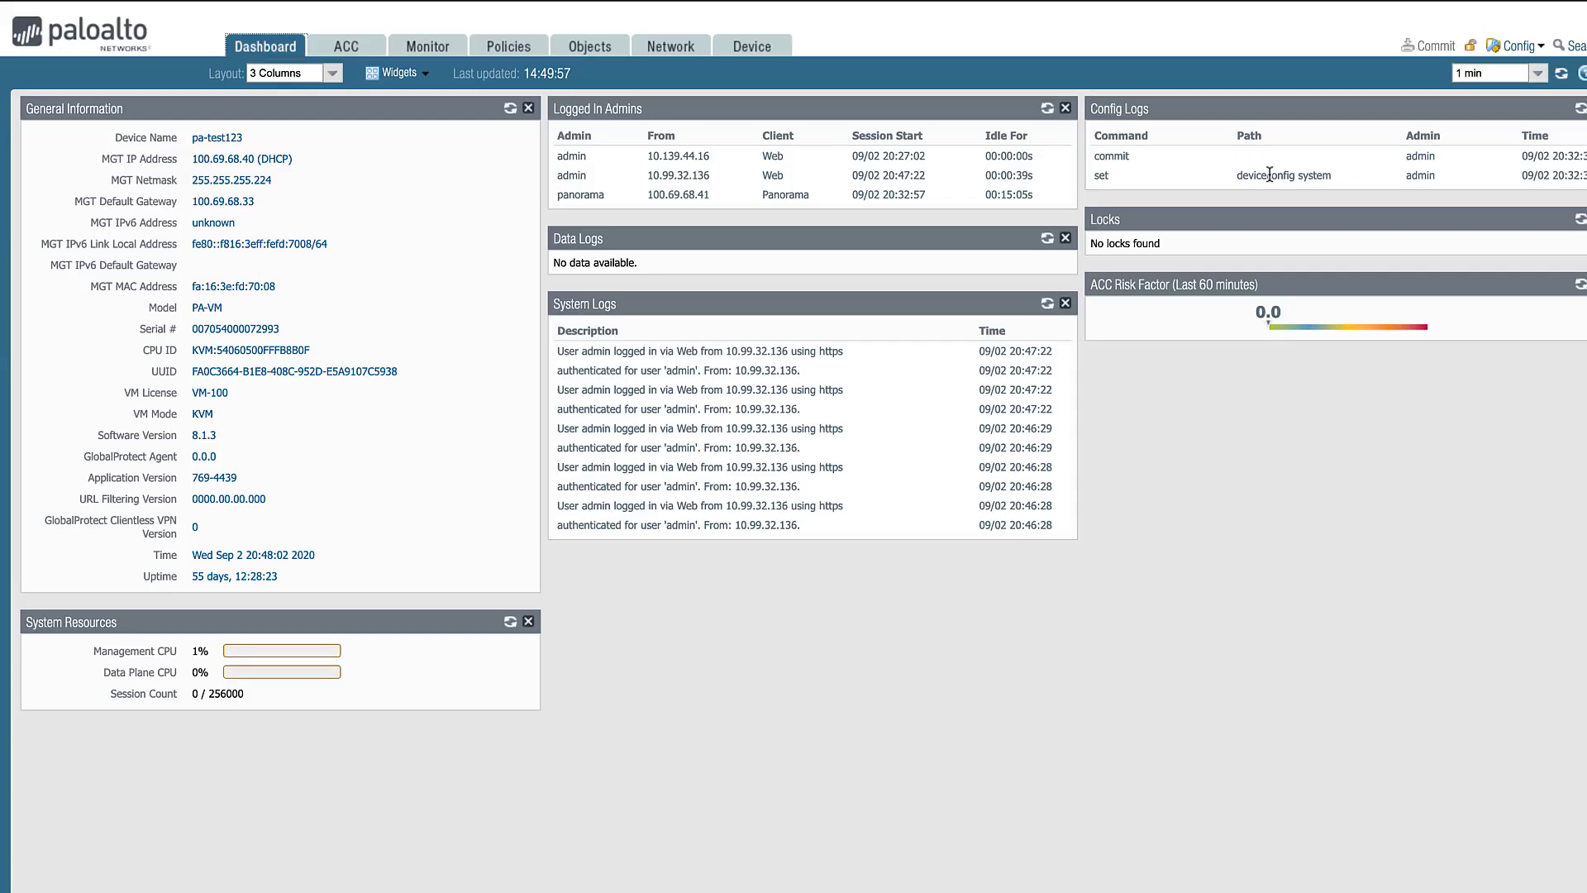
pyautogui.moveTo(799, 53)
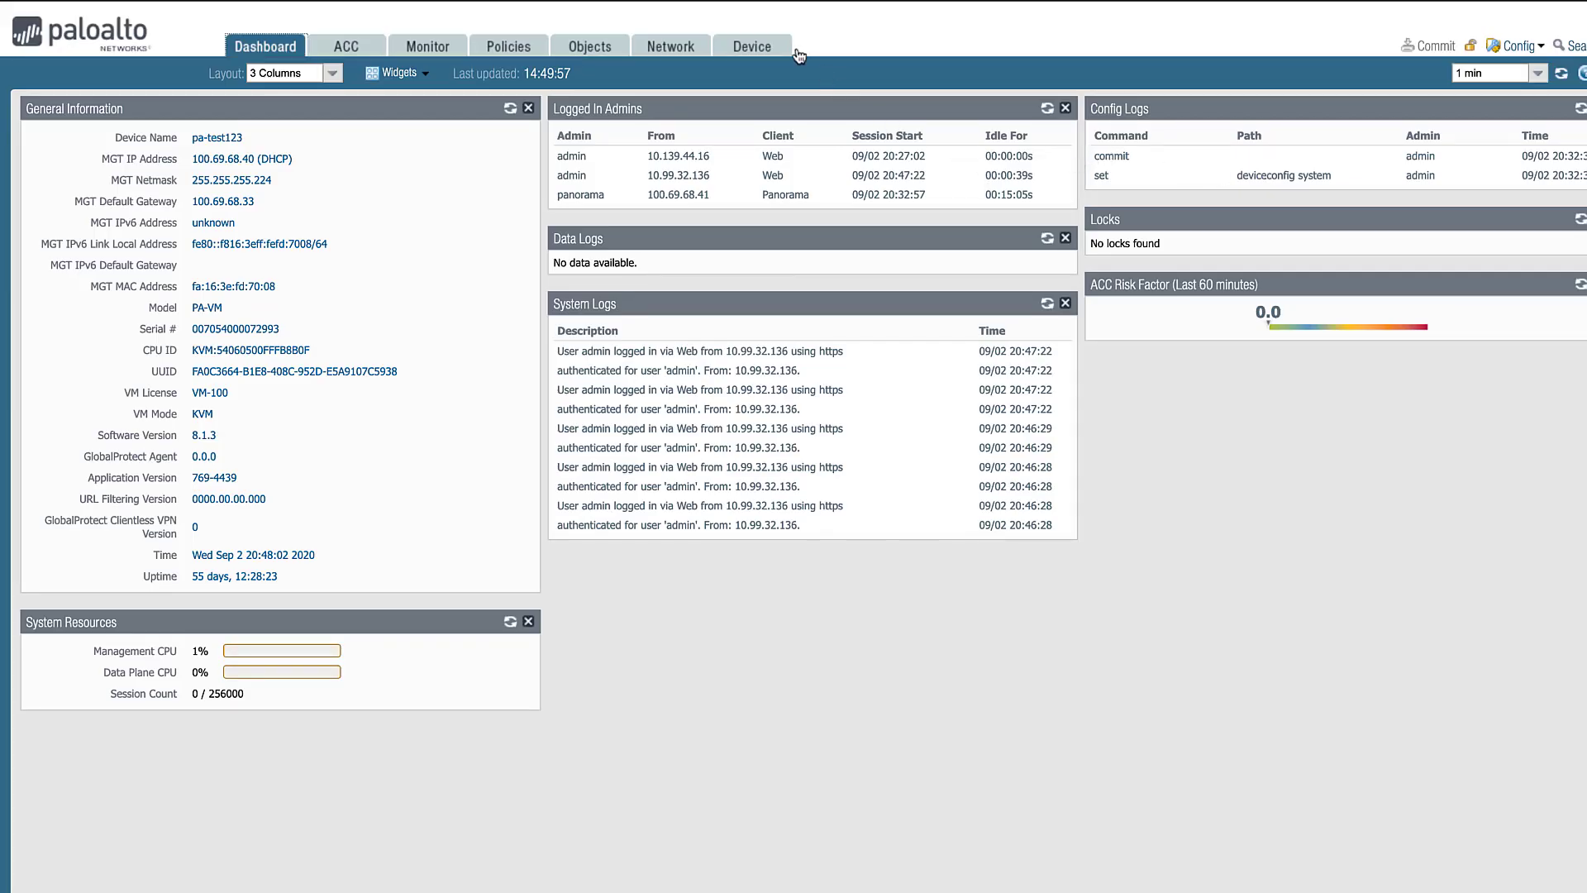
pyautogui.click(752, 46)
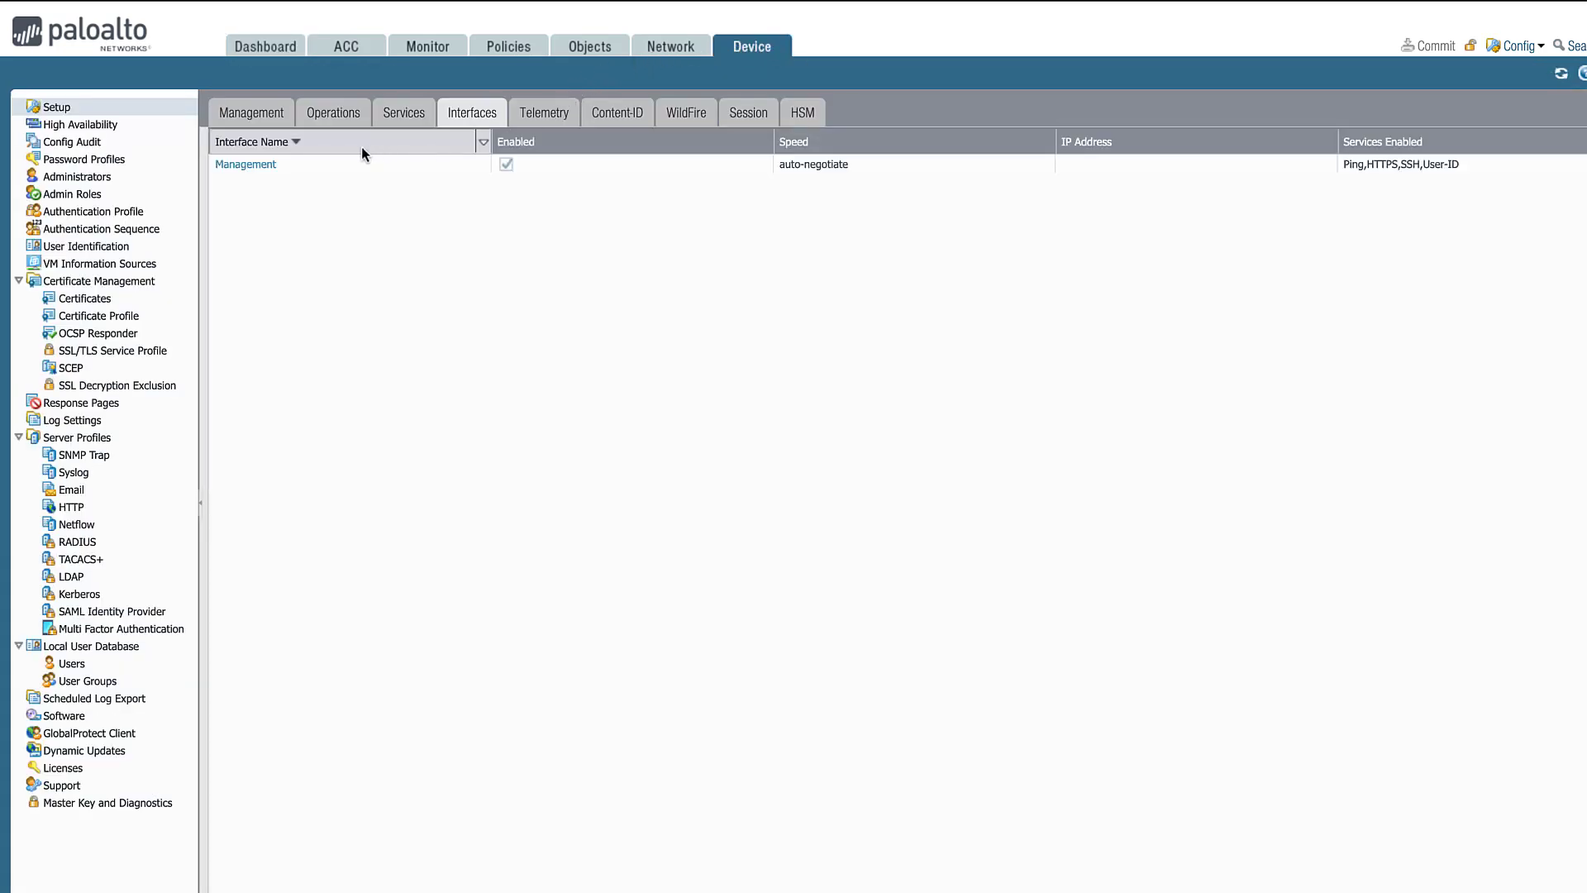
# Enable Telnet as a management interface service and commit the configuration
pyautogui.click(244, 164)
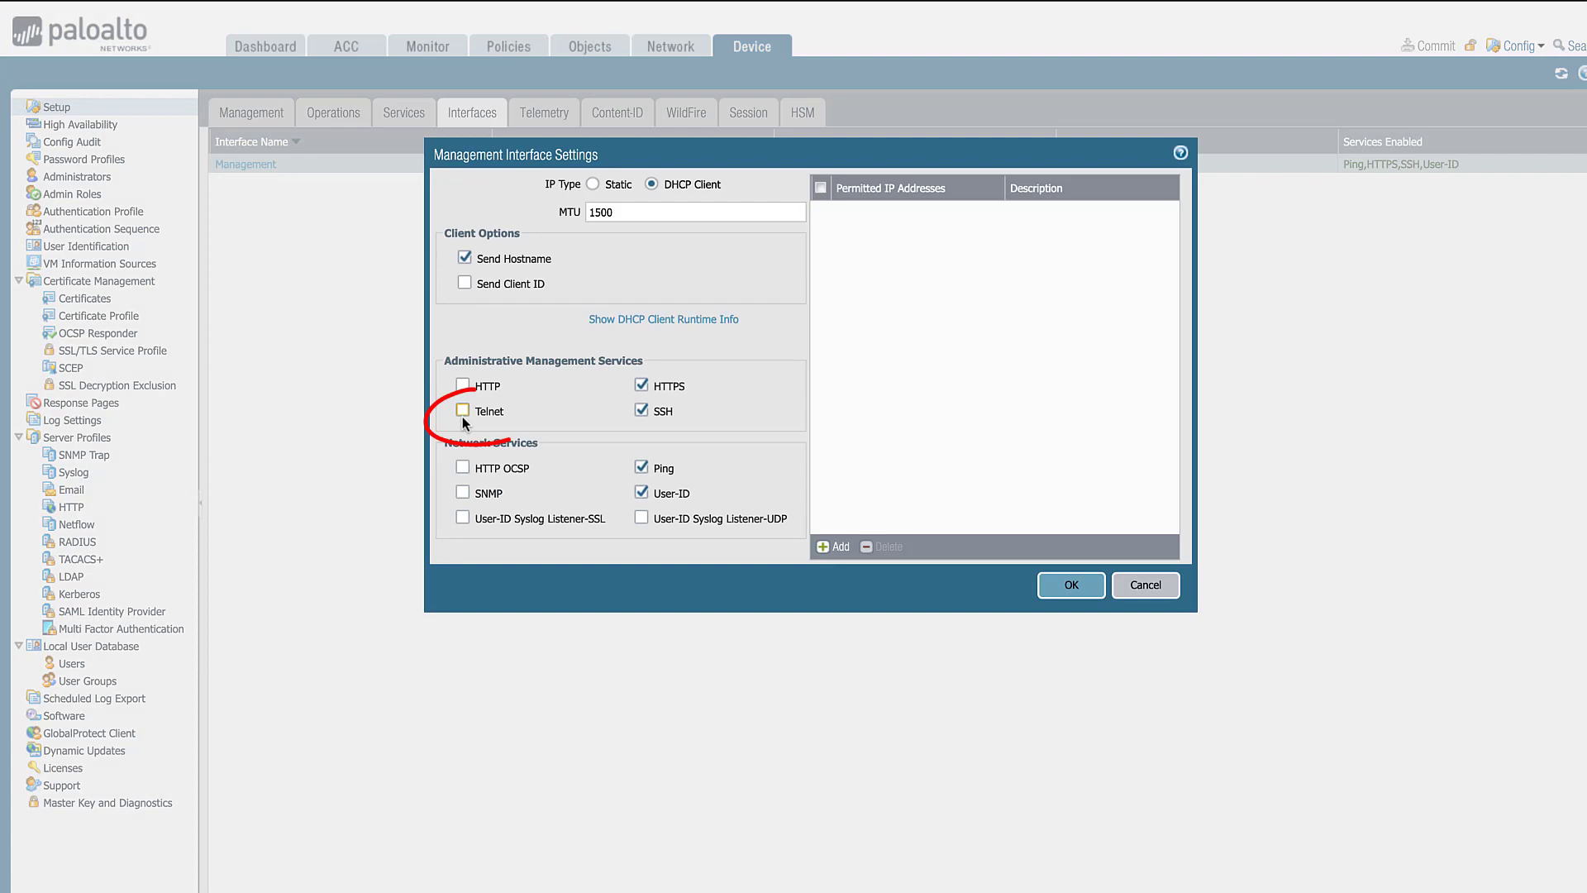
pyautogui.click(463, 411)
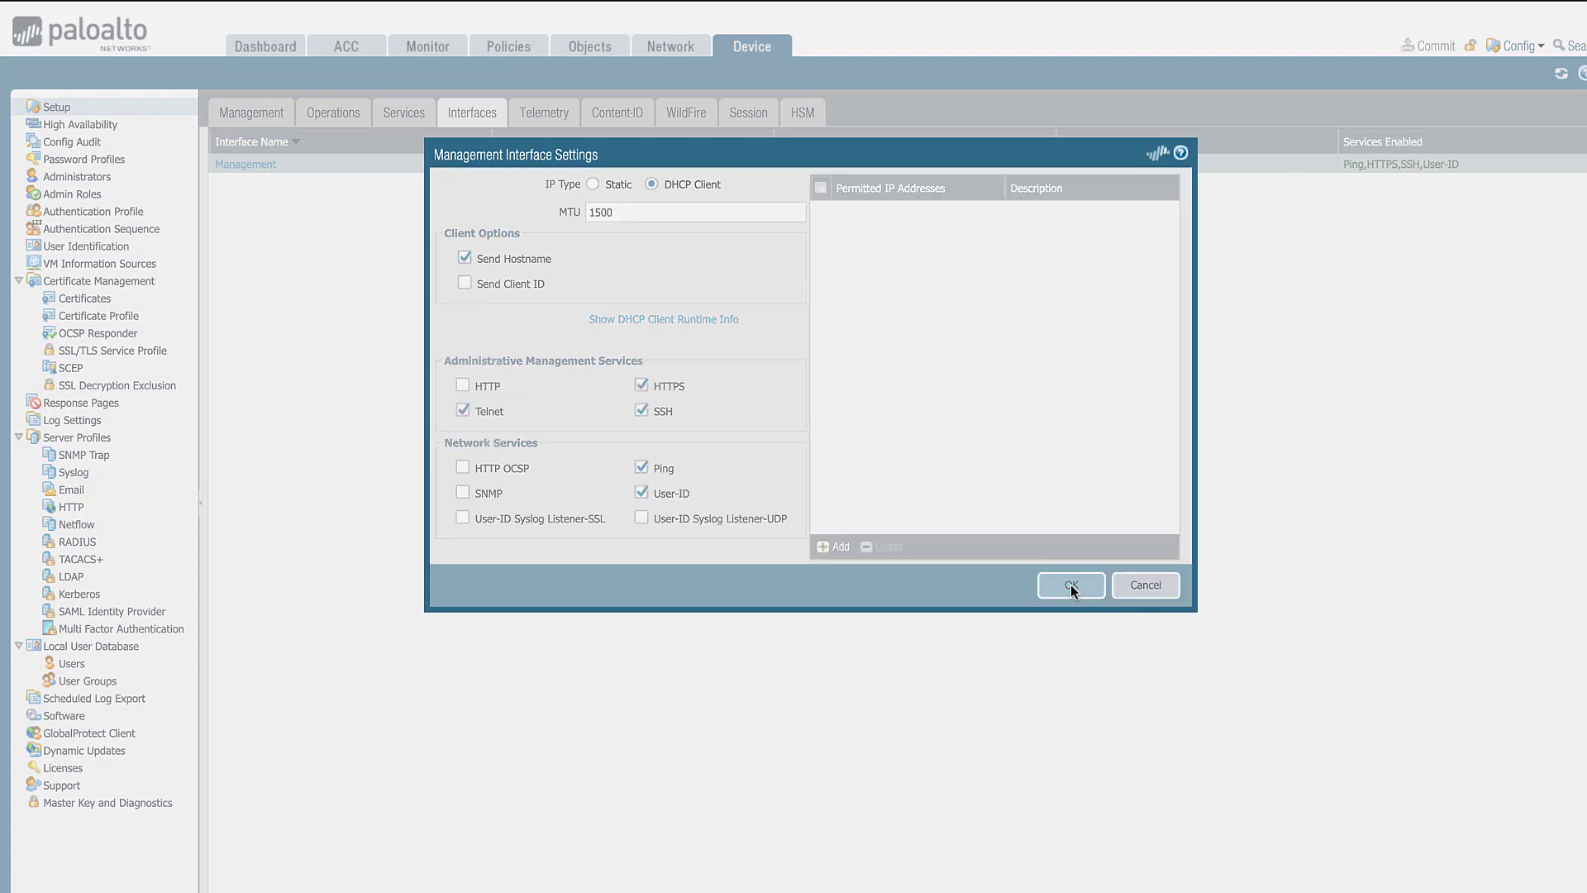
pyautogui.click(1069, 585)
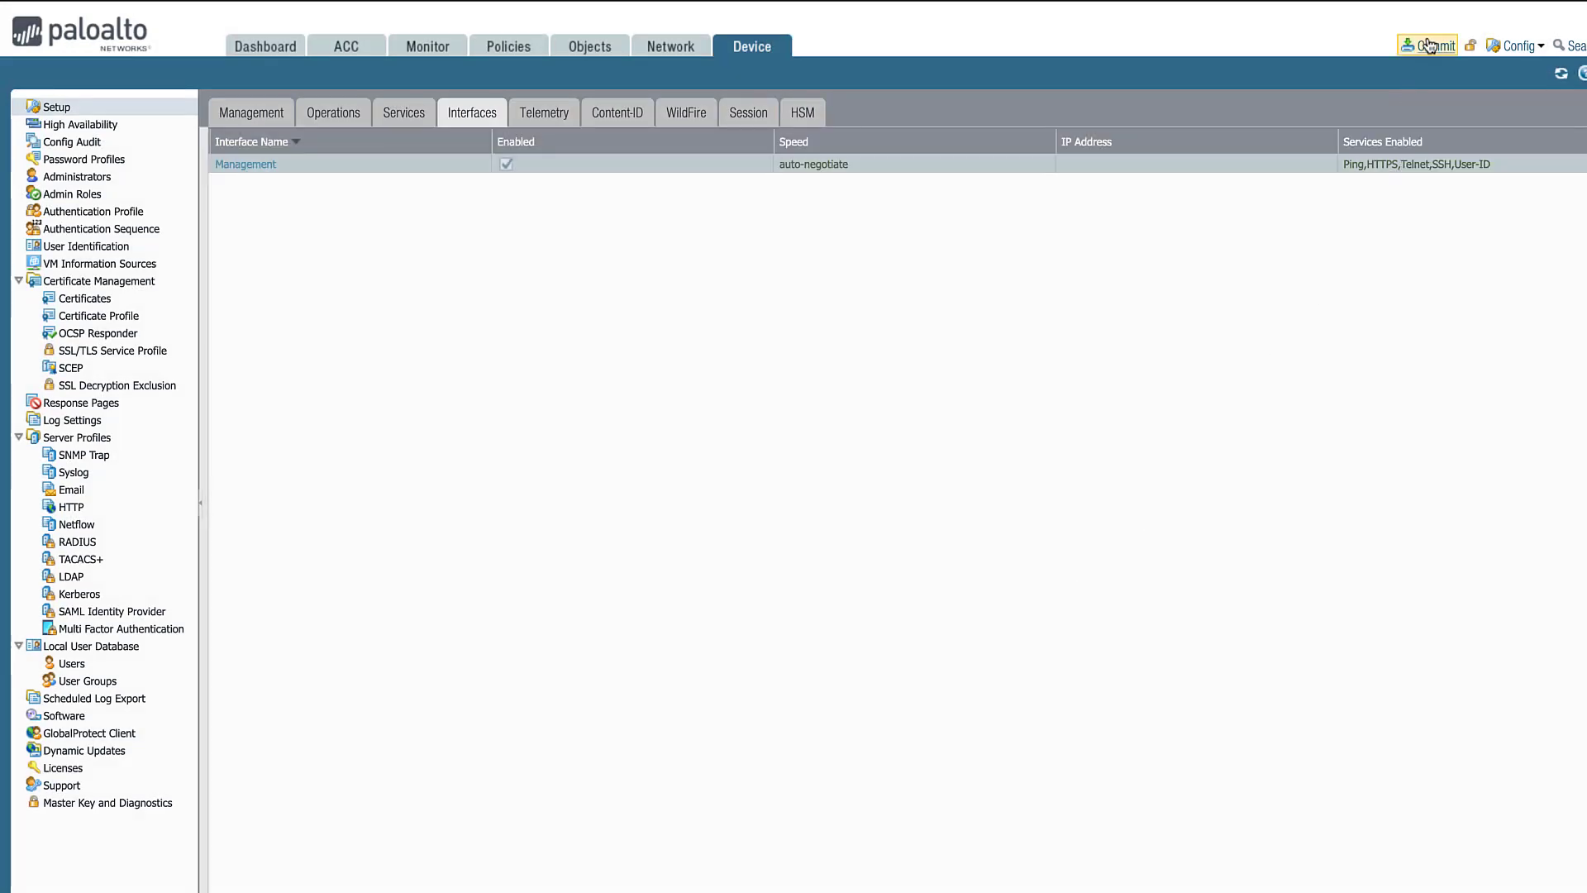
pyautogui.click(1434, 45)
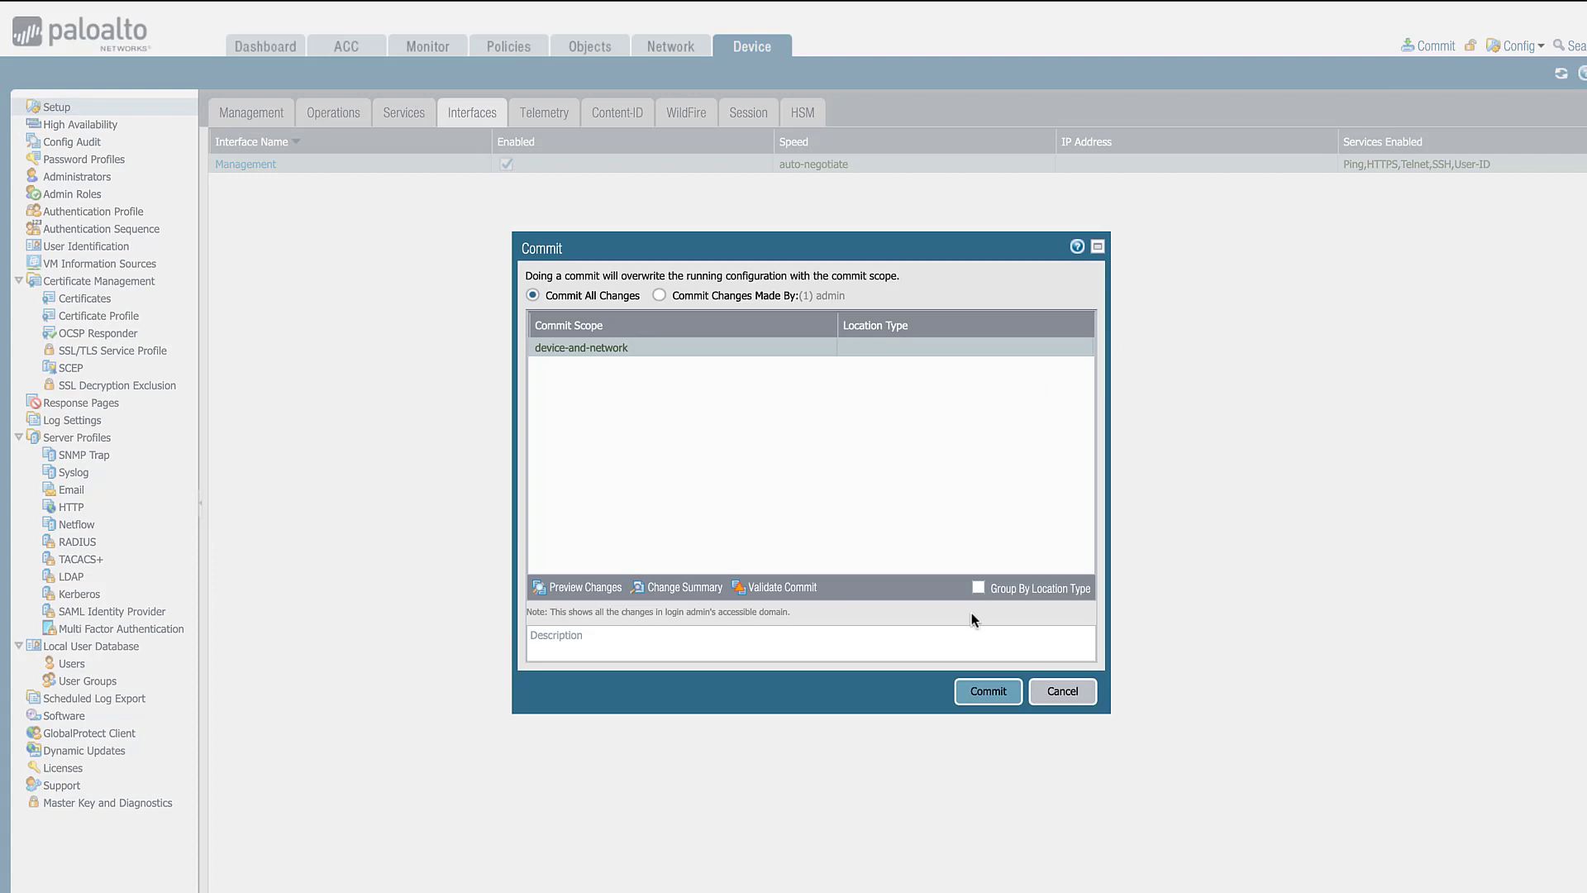
pyautogui.click(986, 690)
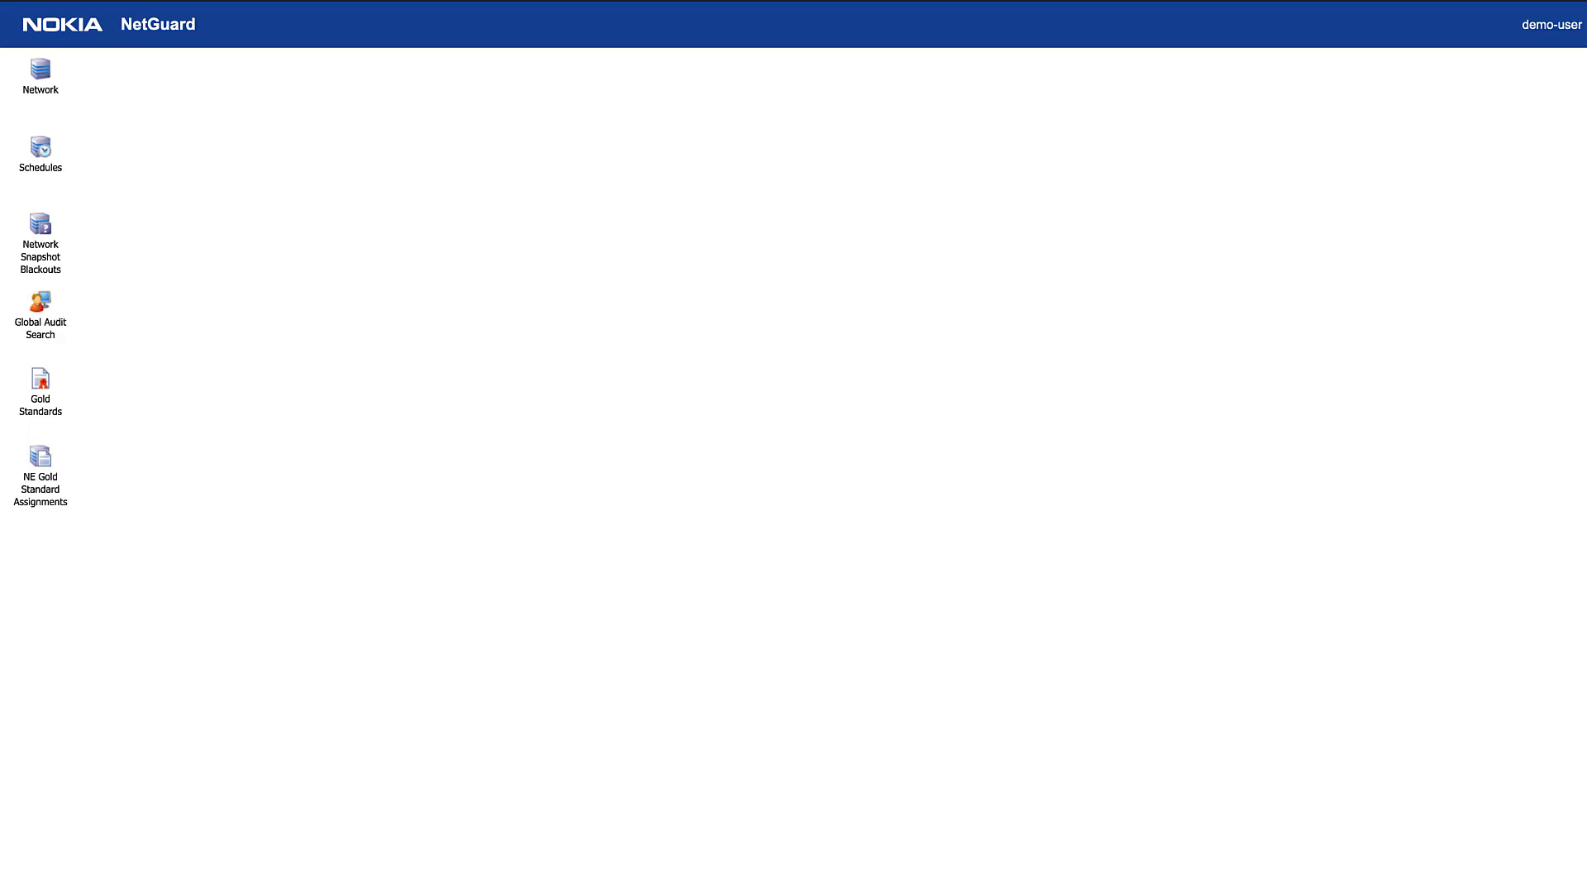
# Re-run retrieval and audit of PA FW in the PA_FW group with assigned gold standards
pyautogui.click(40, 72)
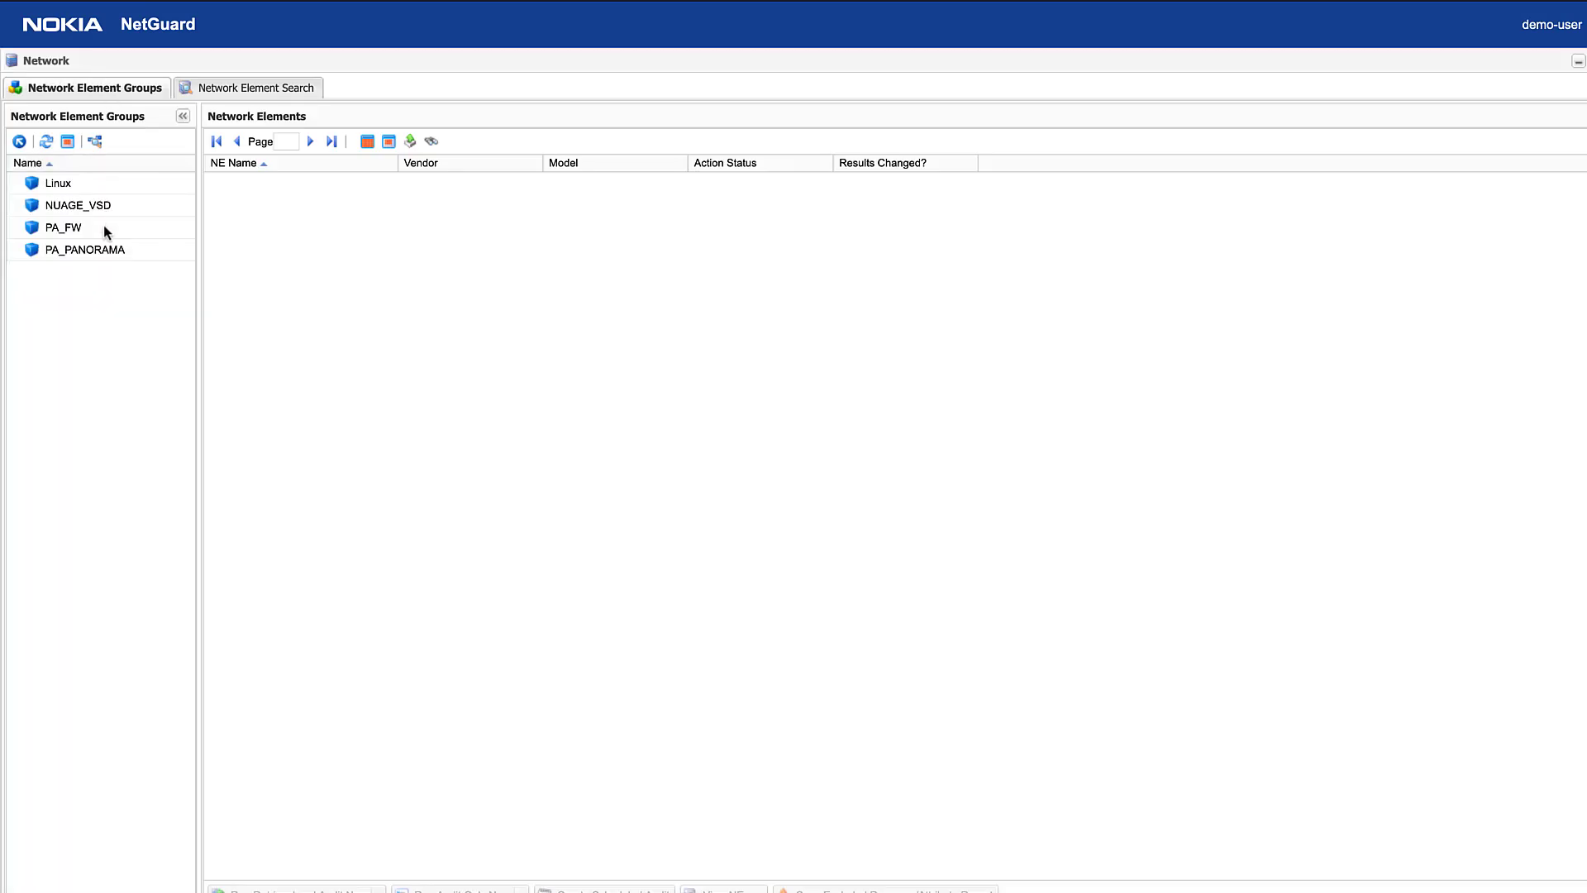
pyautogui.click(64, 227)
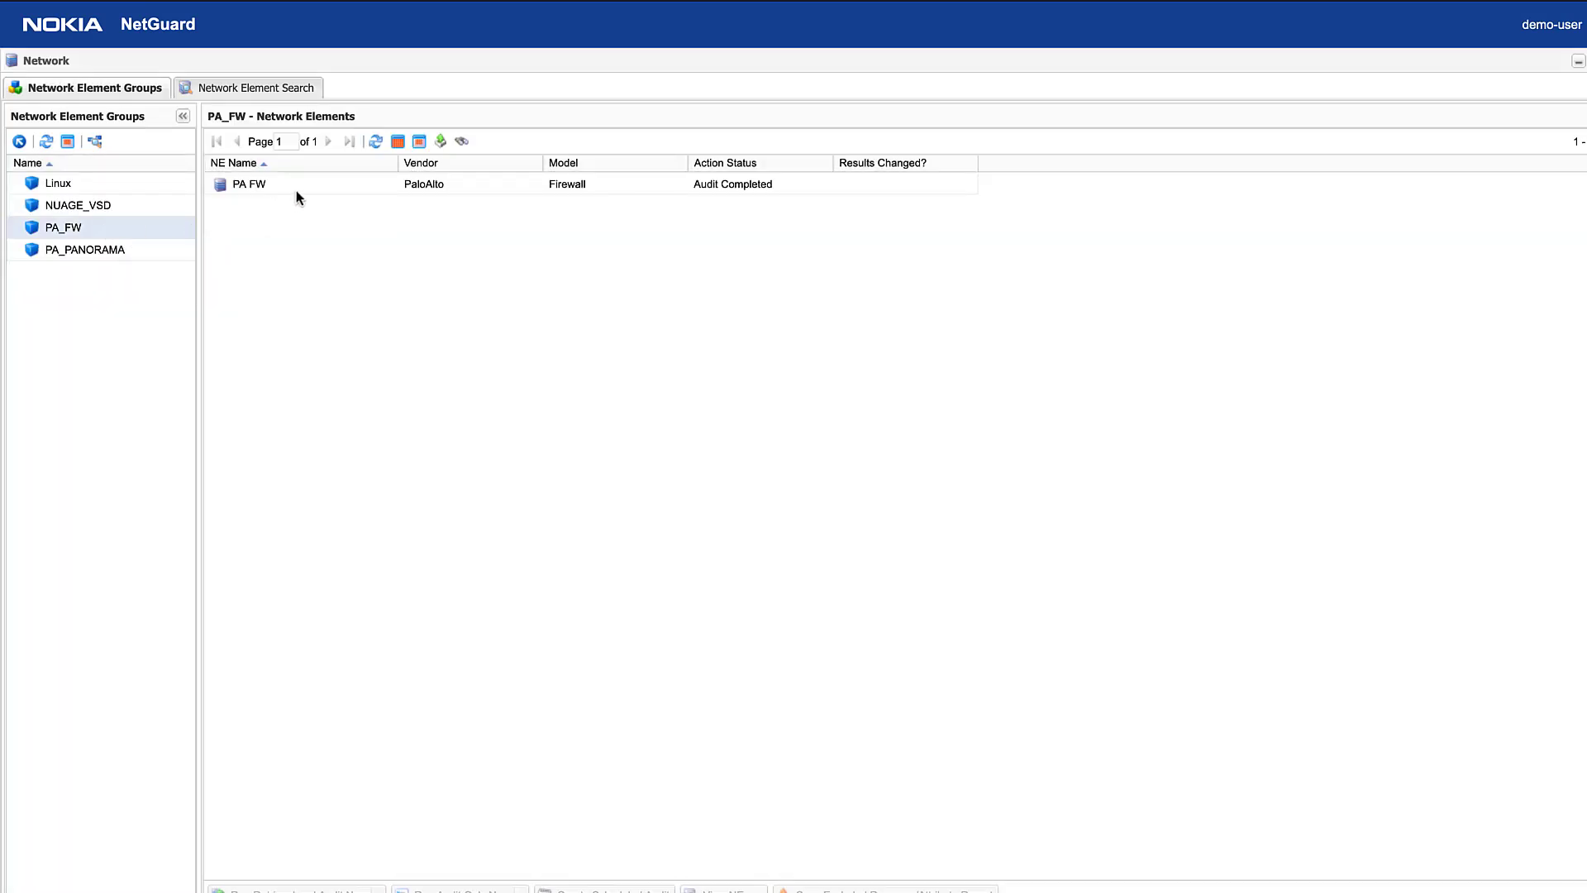
pyautogui.rightClick(248, 183)
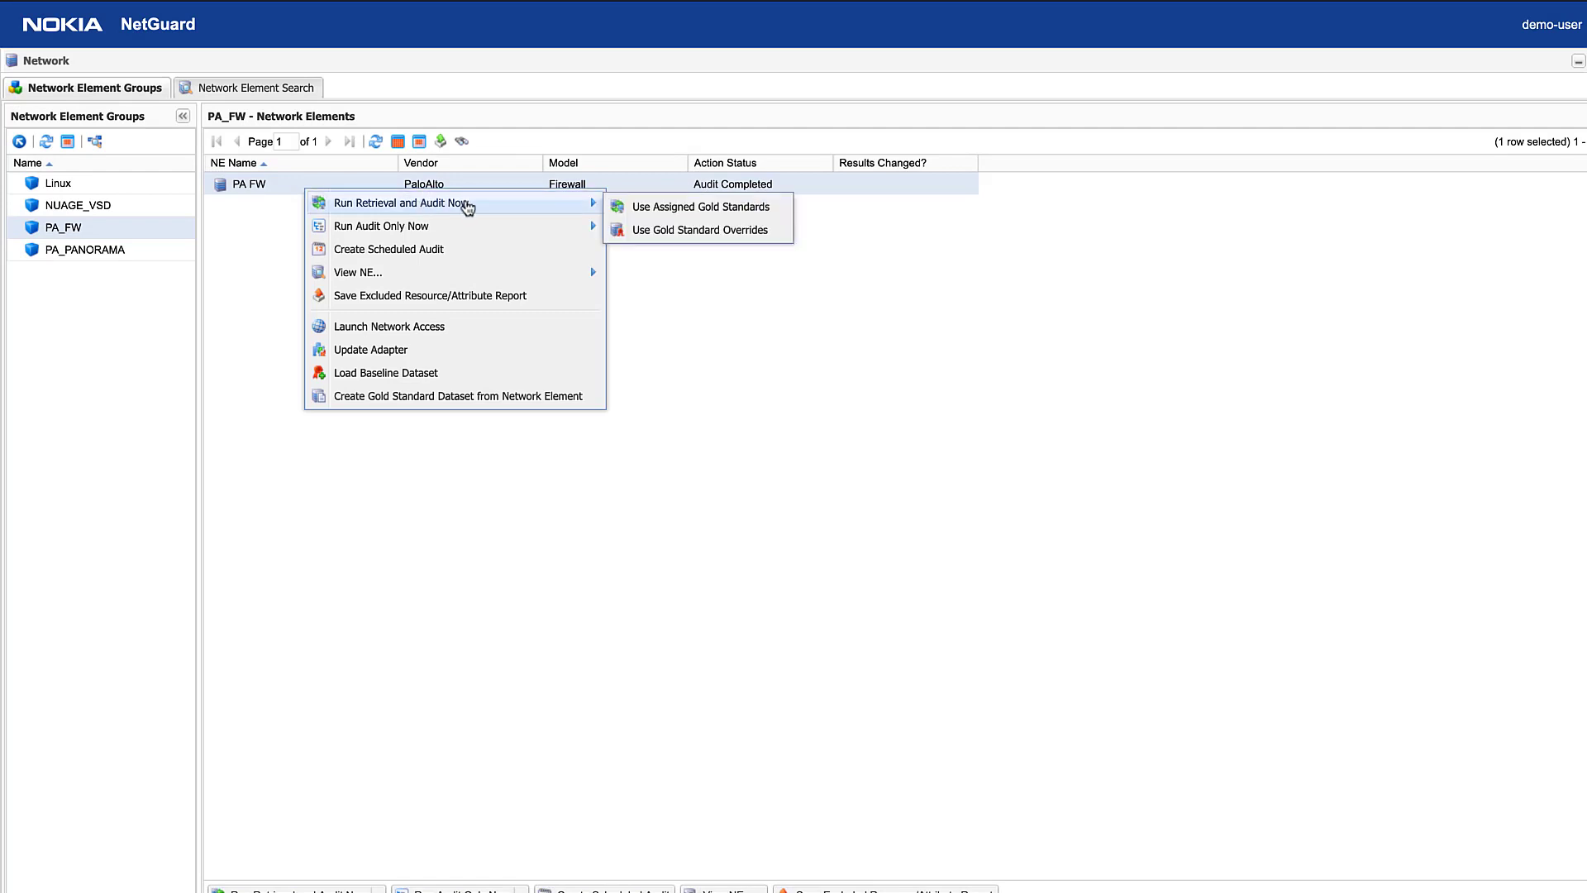
pyautogui.click(699, 206)
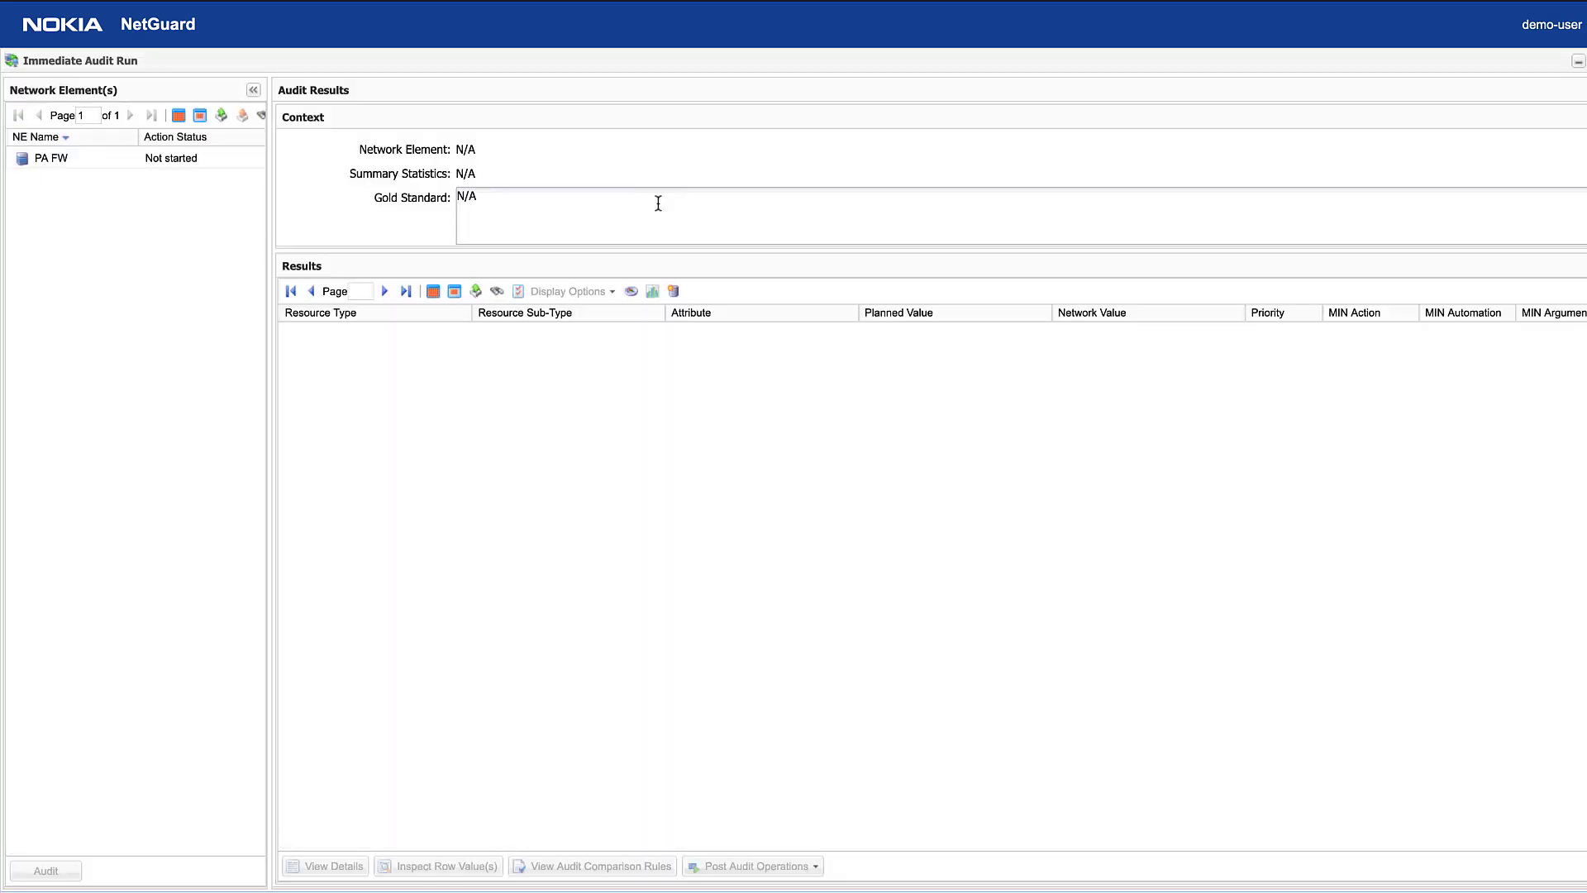
# Load PA FW's new audit results showing the disable-telnet discrepancy (planned yes, network no)
pyautogui.click(45, 870)
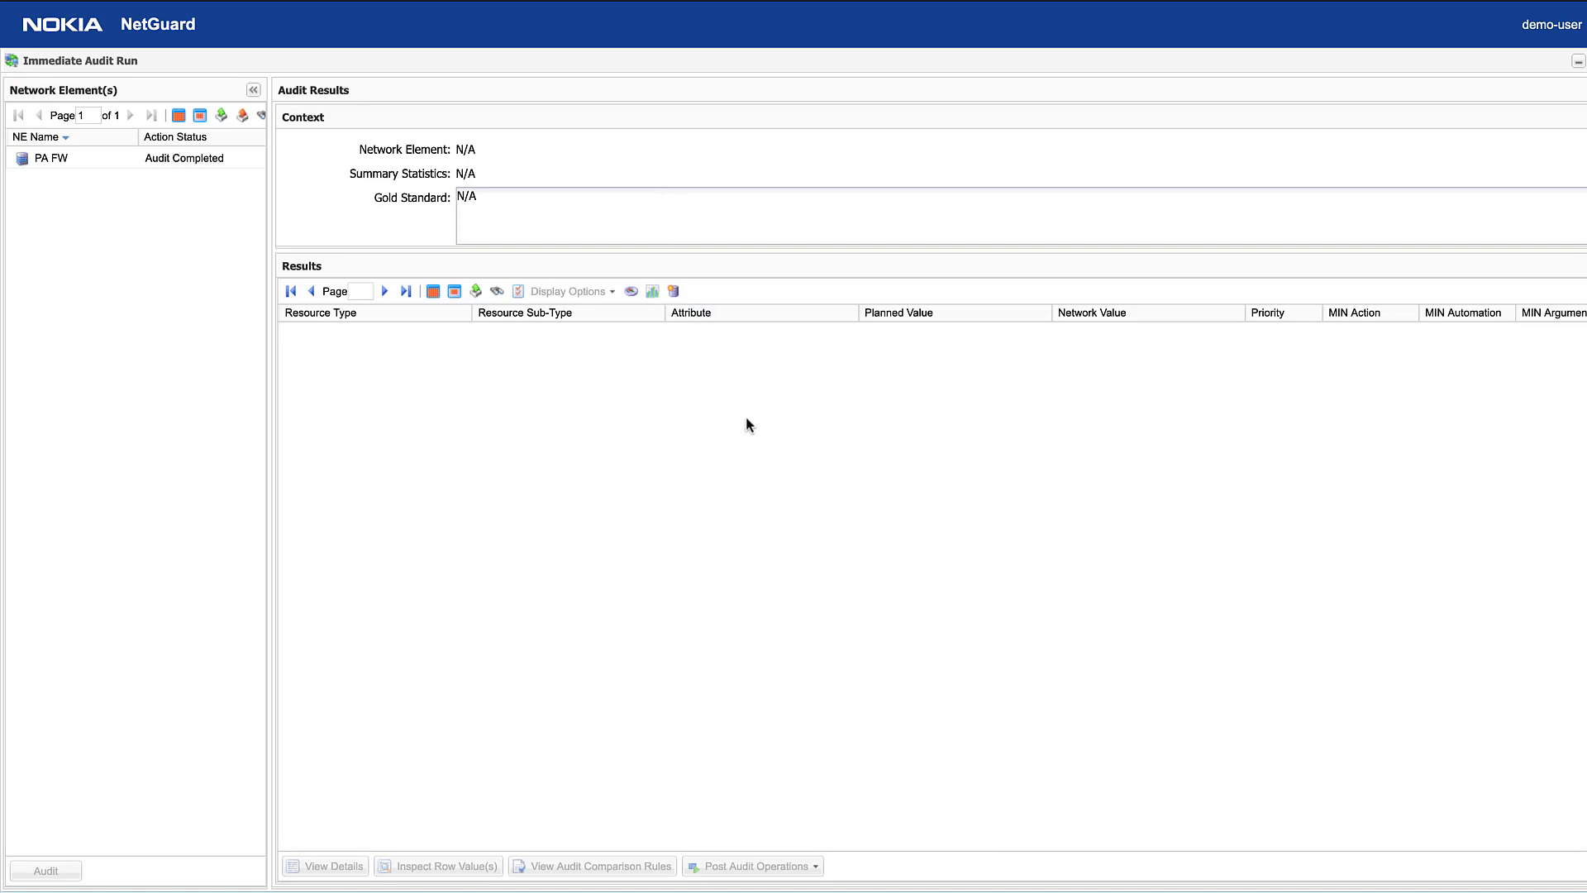
pyautogui.click(50, 157)
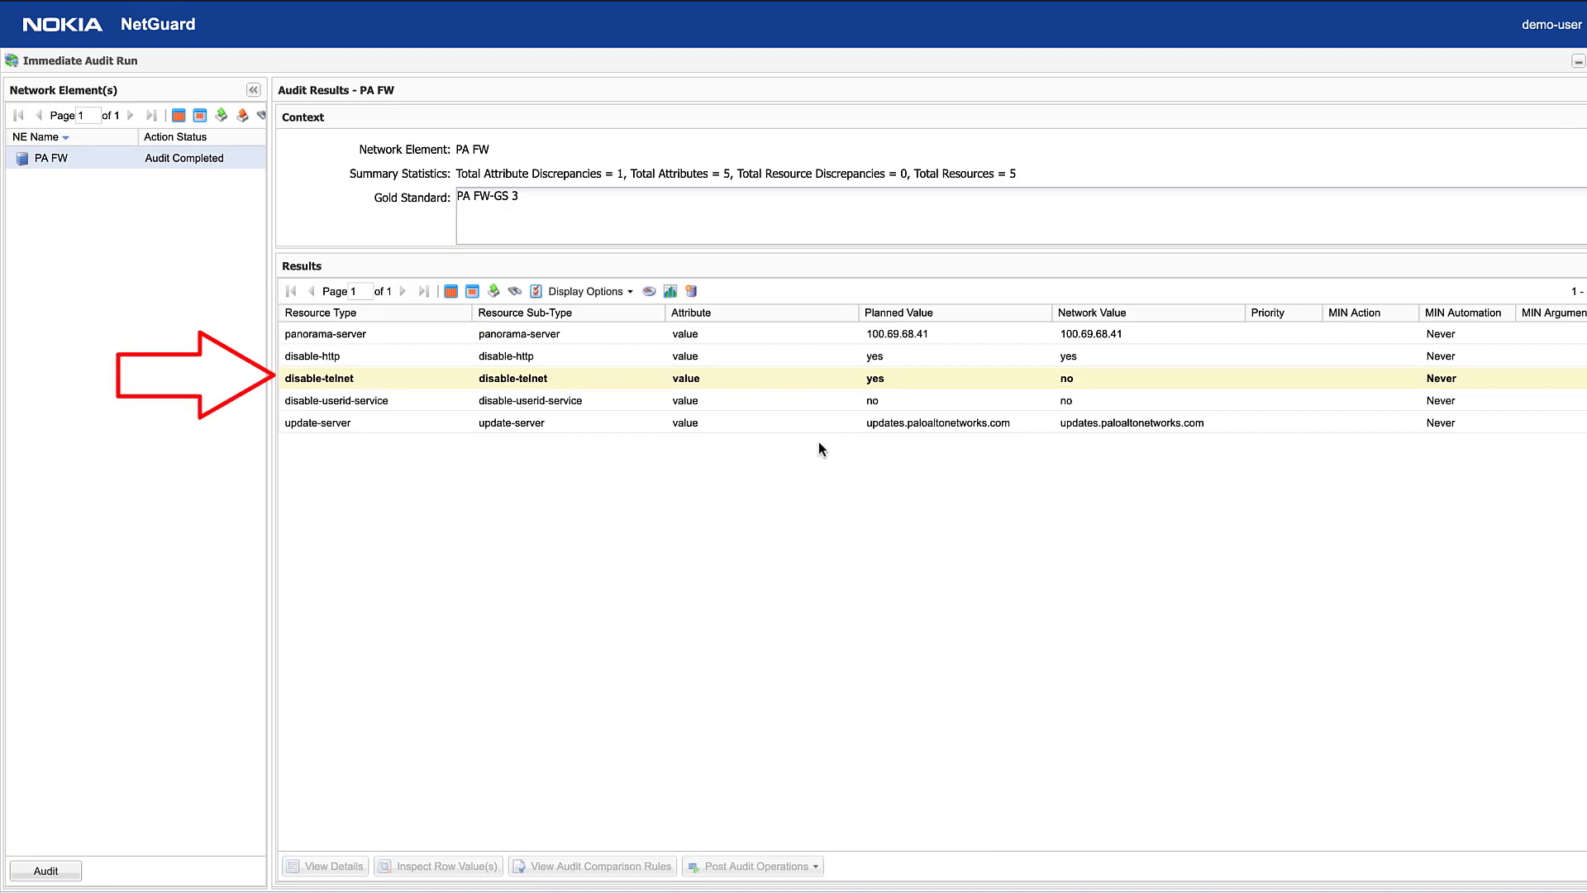
pyautogui.moveTo(911, 392)
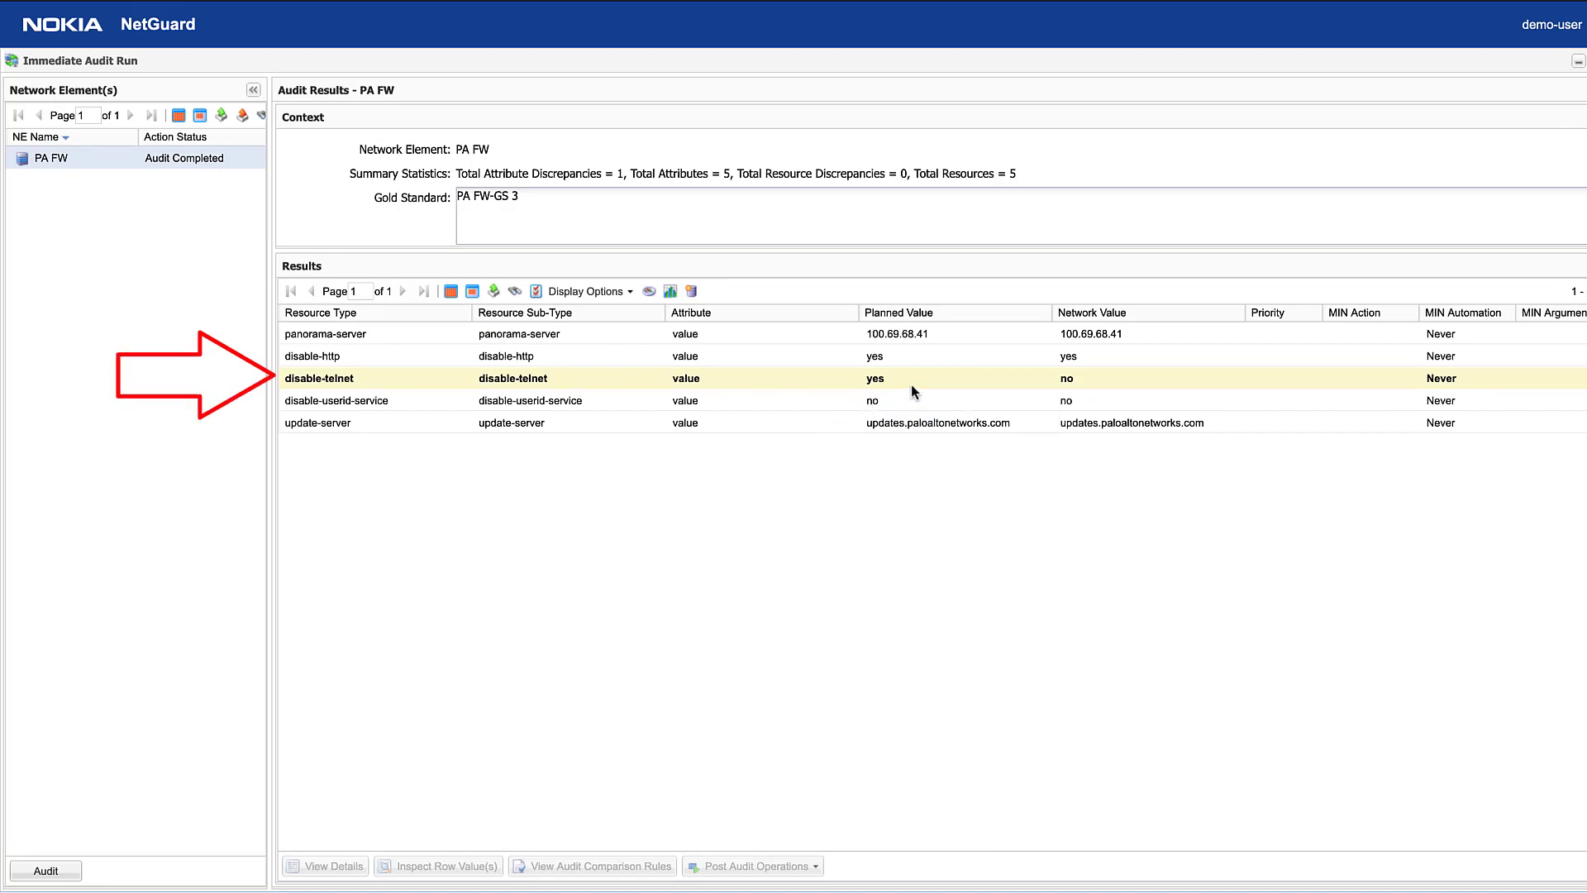
pyautogui.moveTo(1091, 391)
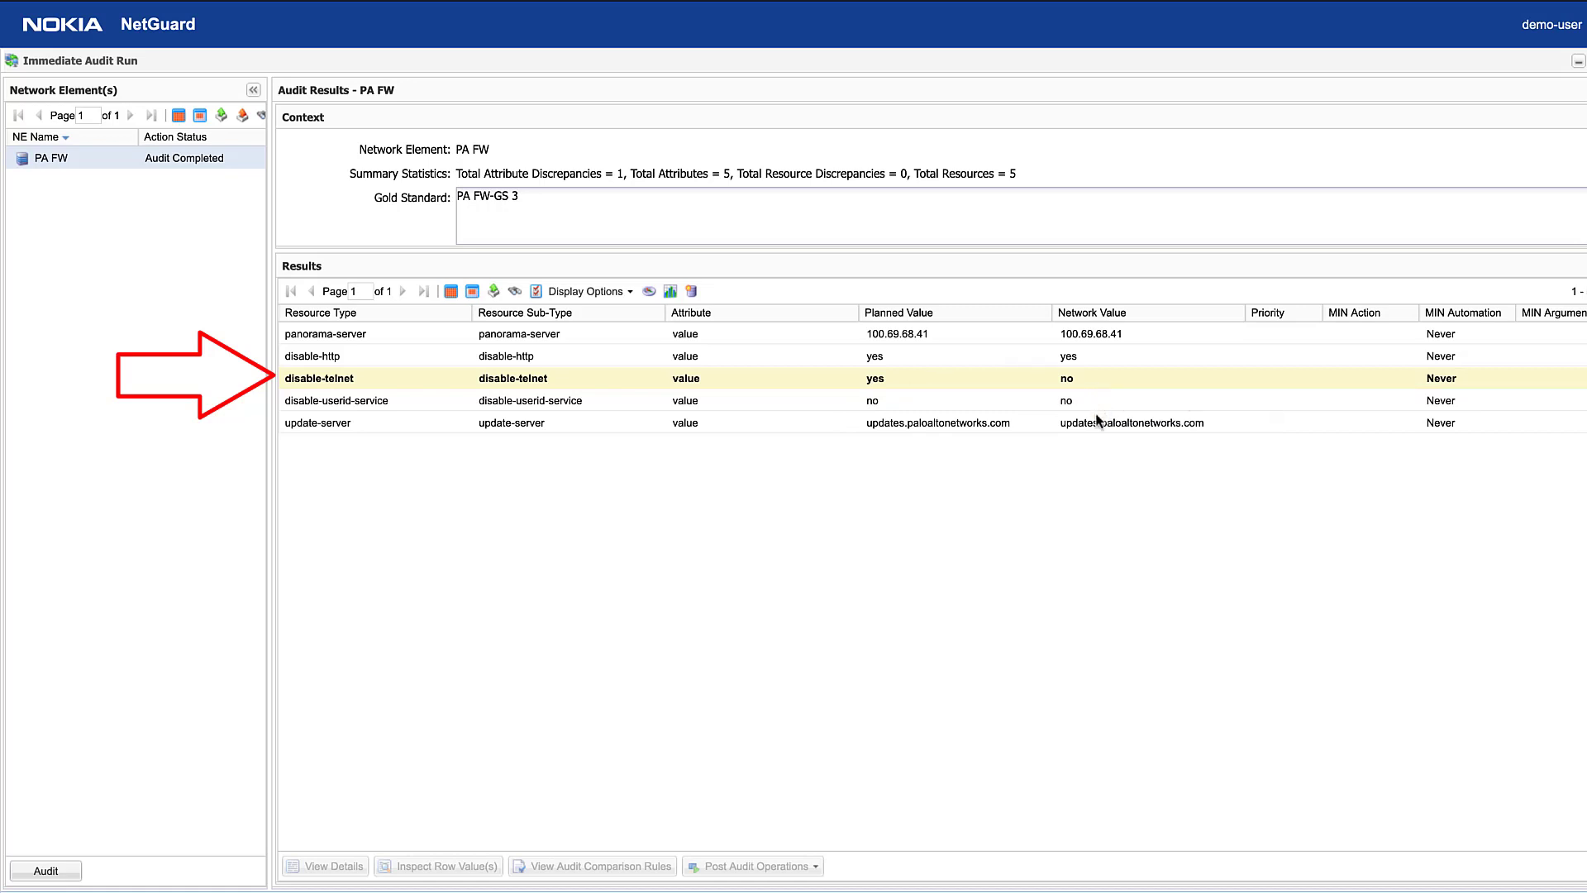
pyautogui.moveTo(1101, 468)
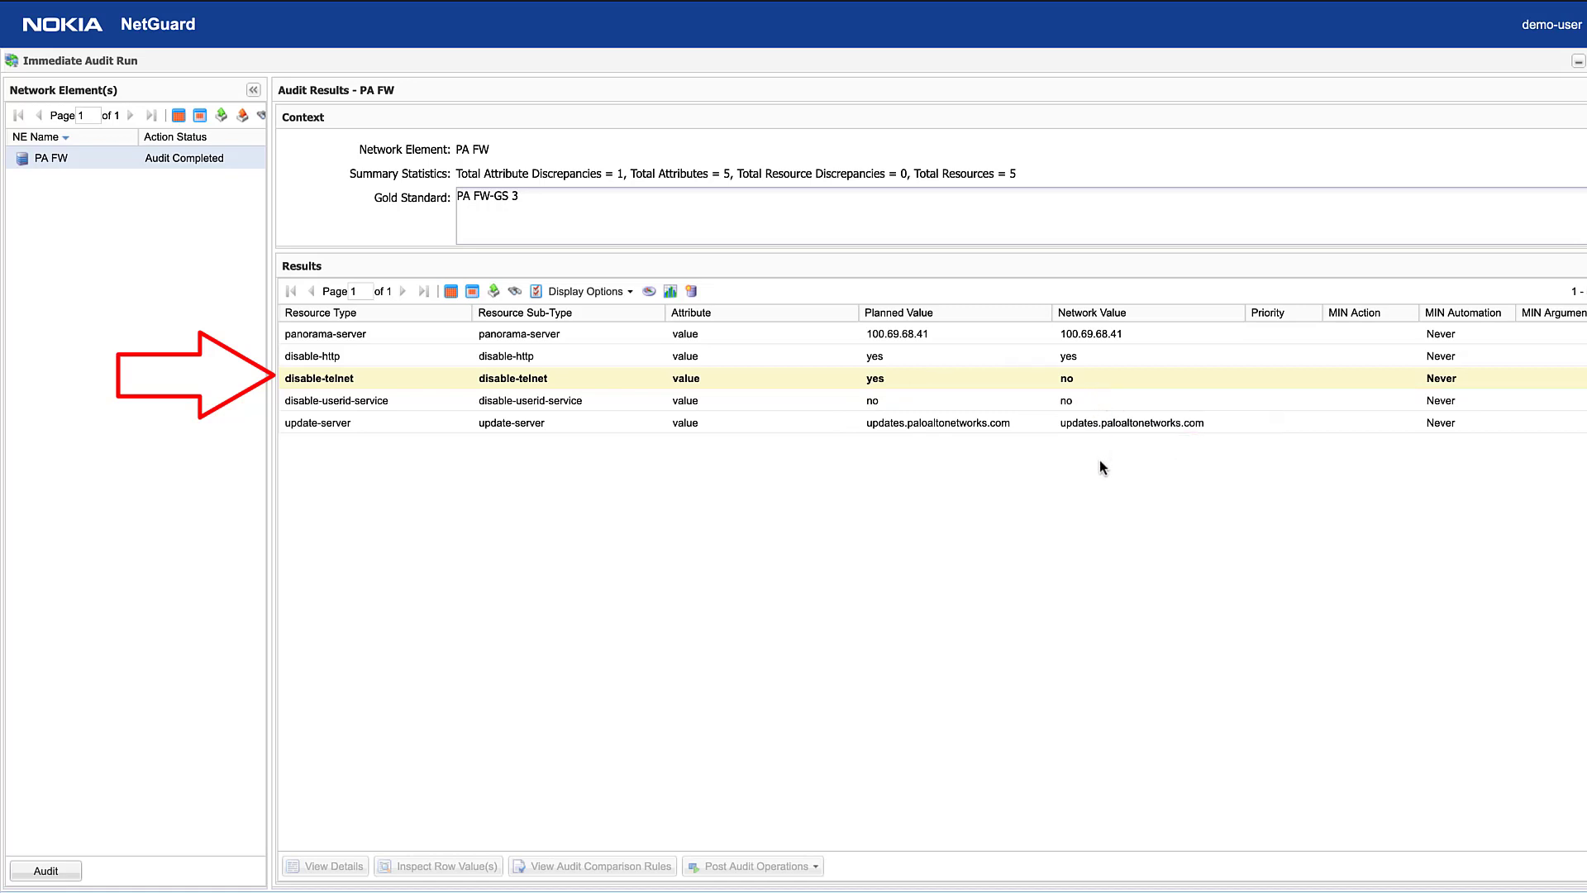